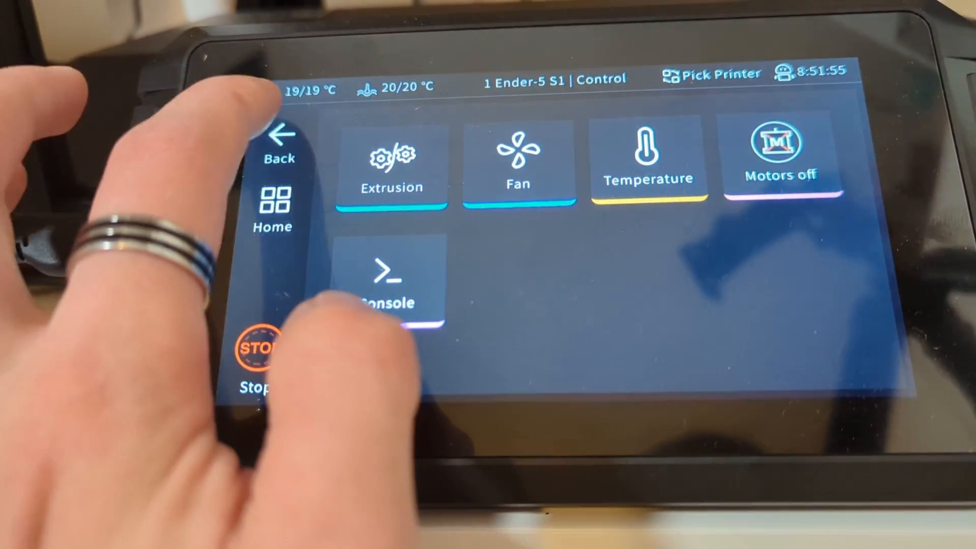
Step: Leave the Ender-5 S1 Control screen back to the previous menu
click(280, 143)
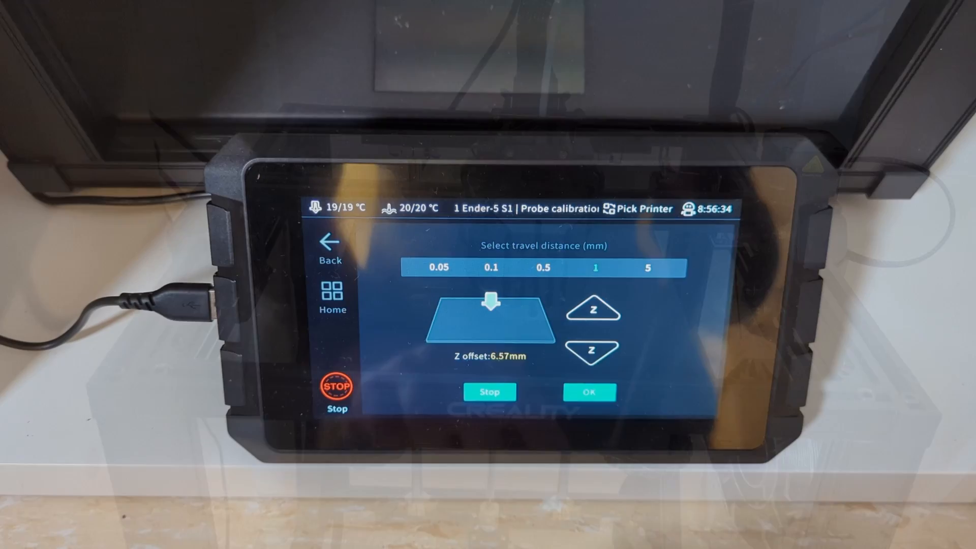
Step: Step the Z offset up 1 mm to 7.64, then back down to 6.57 mm
click(610, 350)
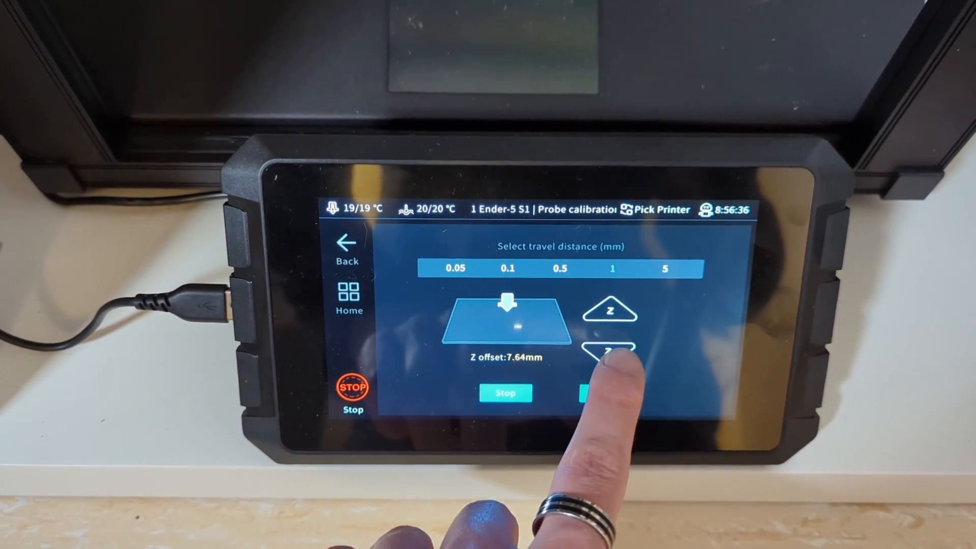
click(610, 353)
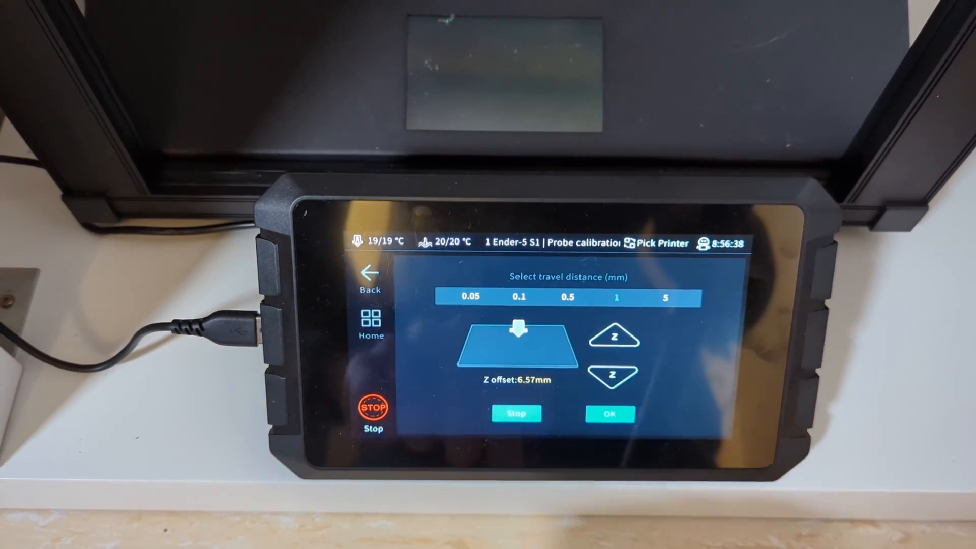